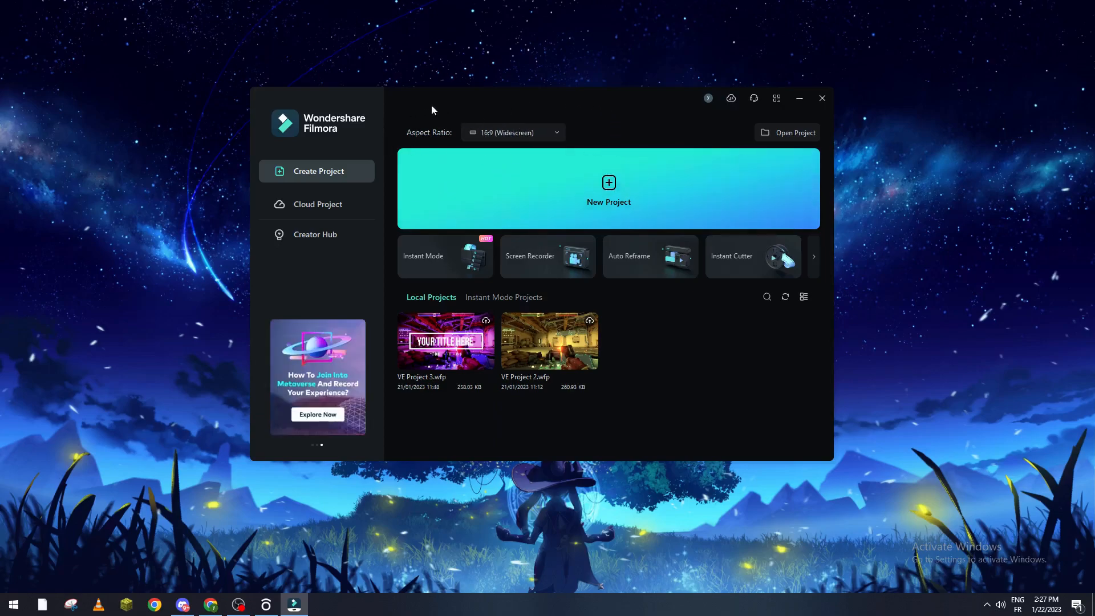
{"action": "mouse_move", "coordinate": [546, 116]}
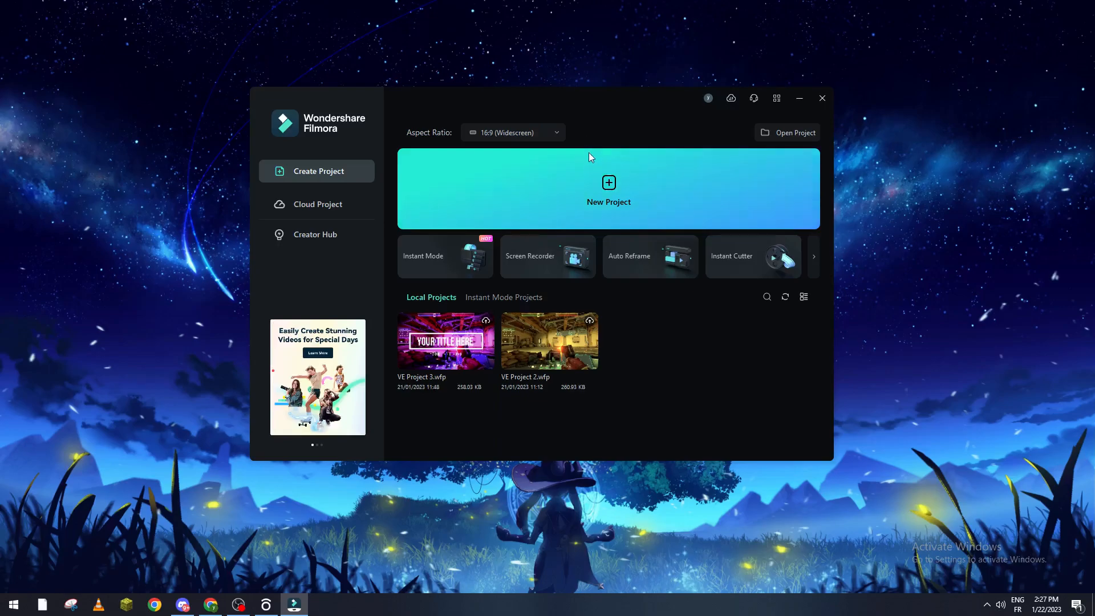
Start a new widescreen project for the Messi composition.
{"action": "left_click", "coordinate": [607, 188]}
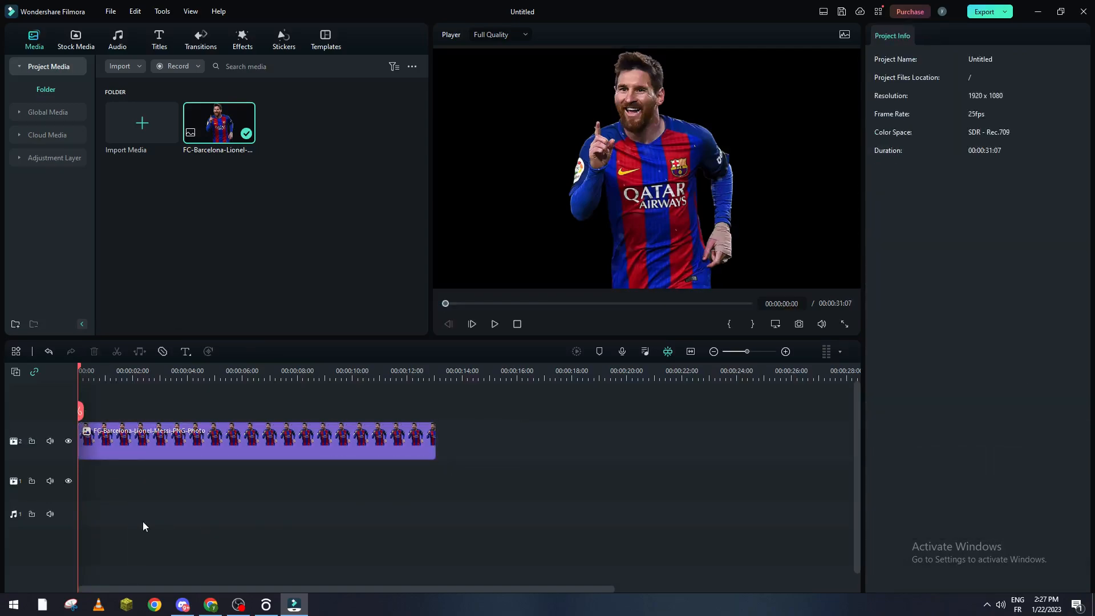
{"action": "mouse_move", "coordinate": [276, 293]}
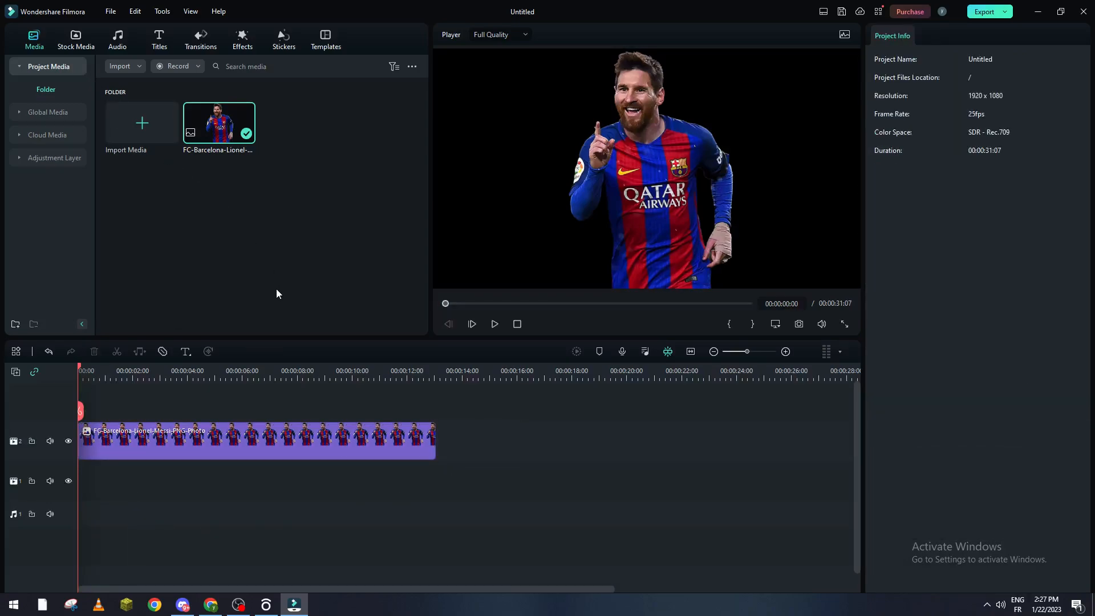
{"action": "mouse_move", "coordinate": [237, 602]}
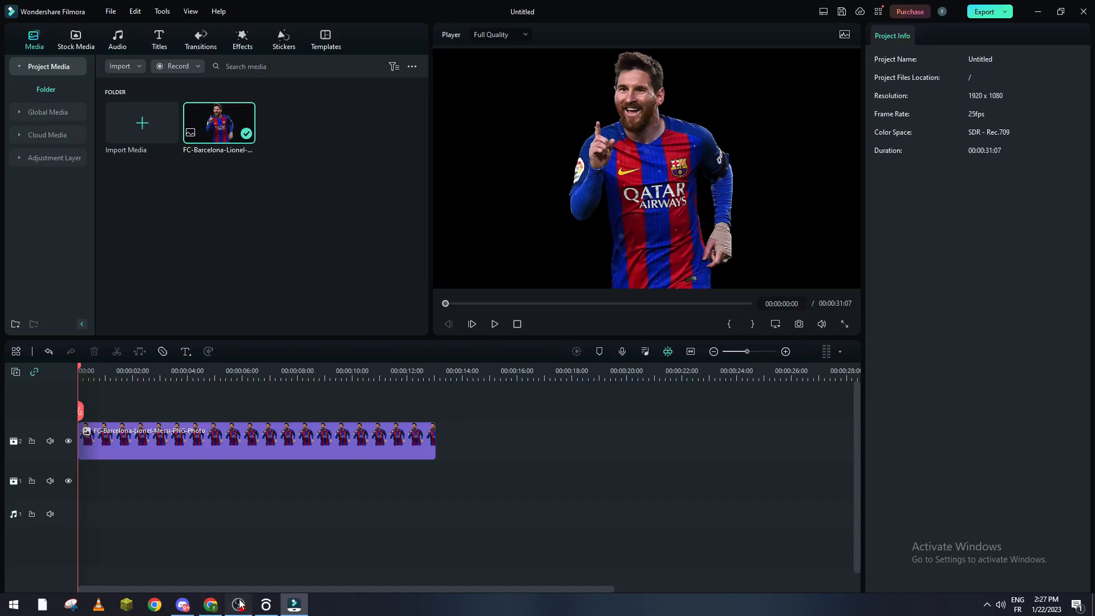
Place a Default Title from the Titles library on track 1 beneath the Messi image.
{"action": "left_click", "coordinate": [160, 38]}
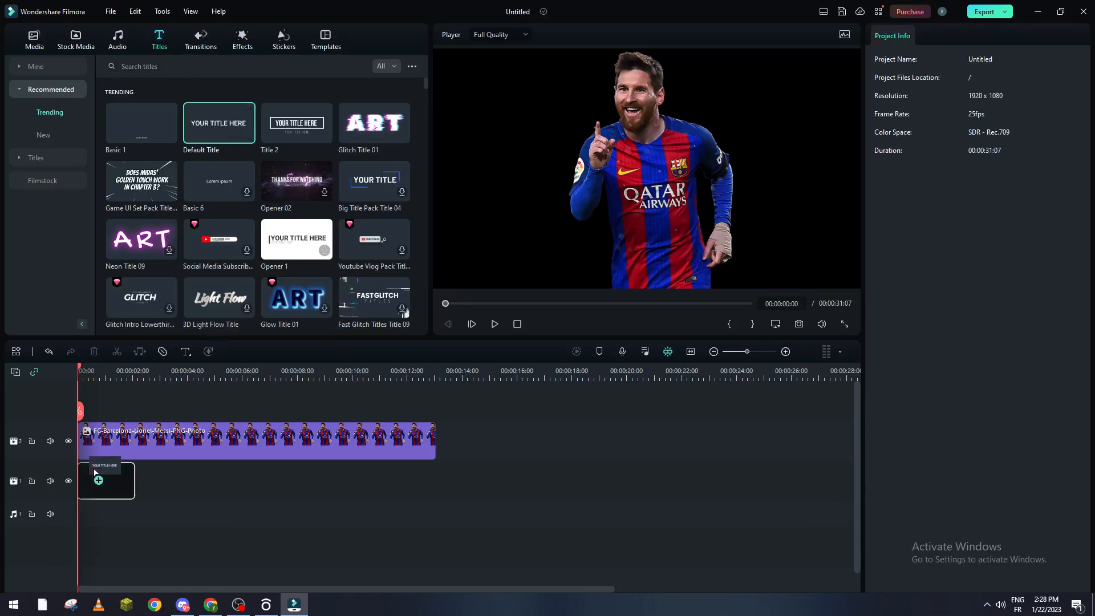
{"action": "left_click", "coordinate": [105, 480]}
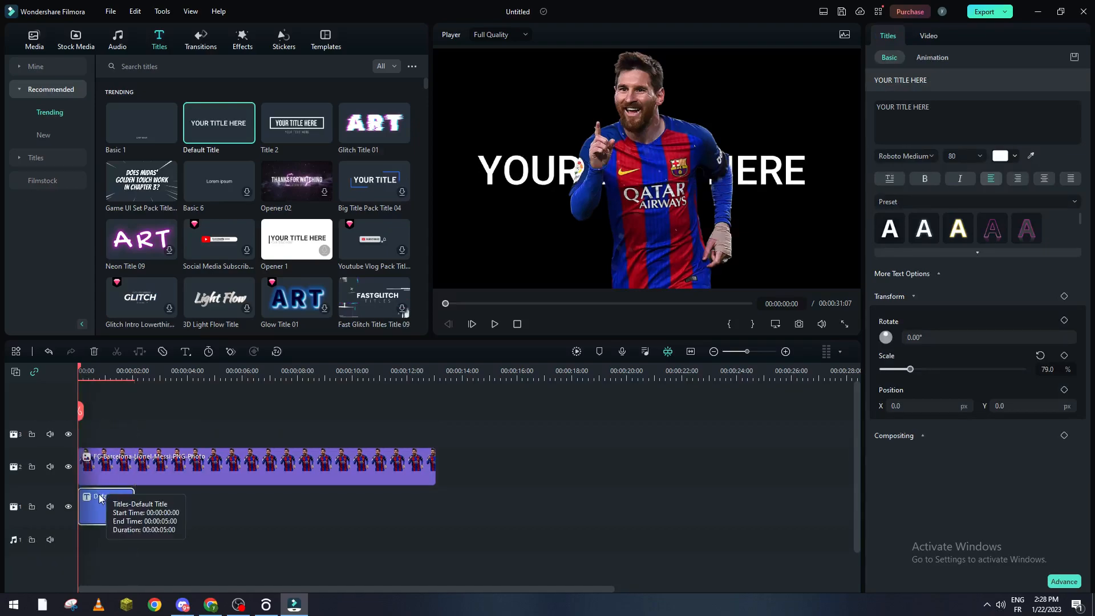
{"action": "mouse_move", "coordinate": [145, 447]}
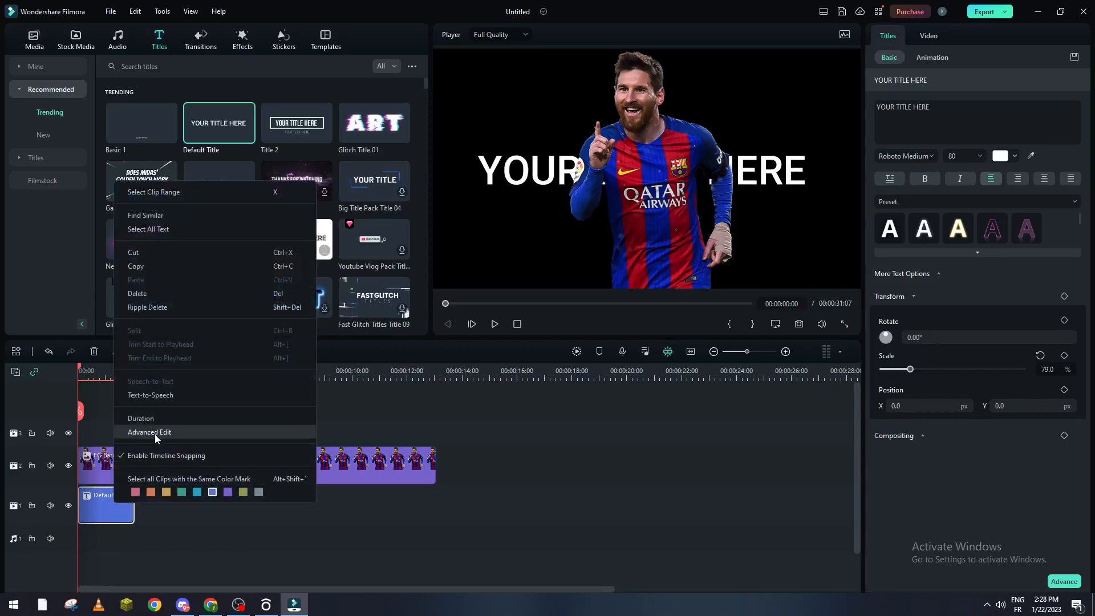
Bring the title clip into the Advanced Edit title editor.
{"action": "left_click", "coordinate": [149, 431]}
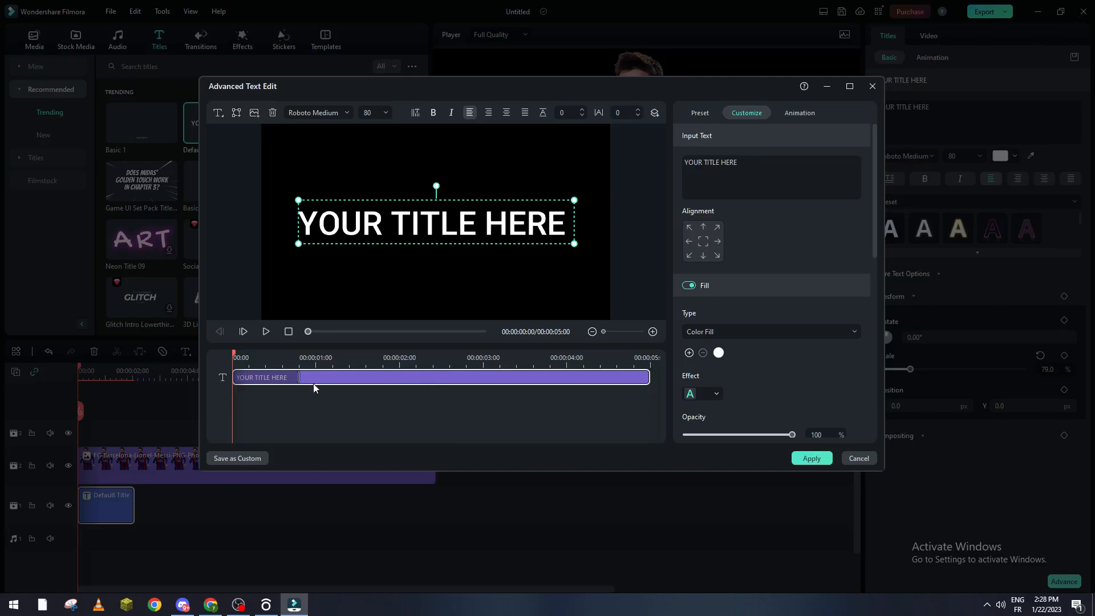
{"action": "mouse_move", "coordinate": [328, 379]}
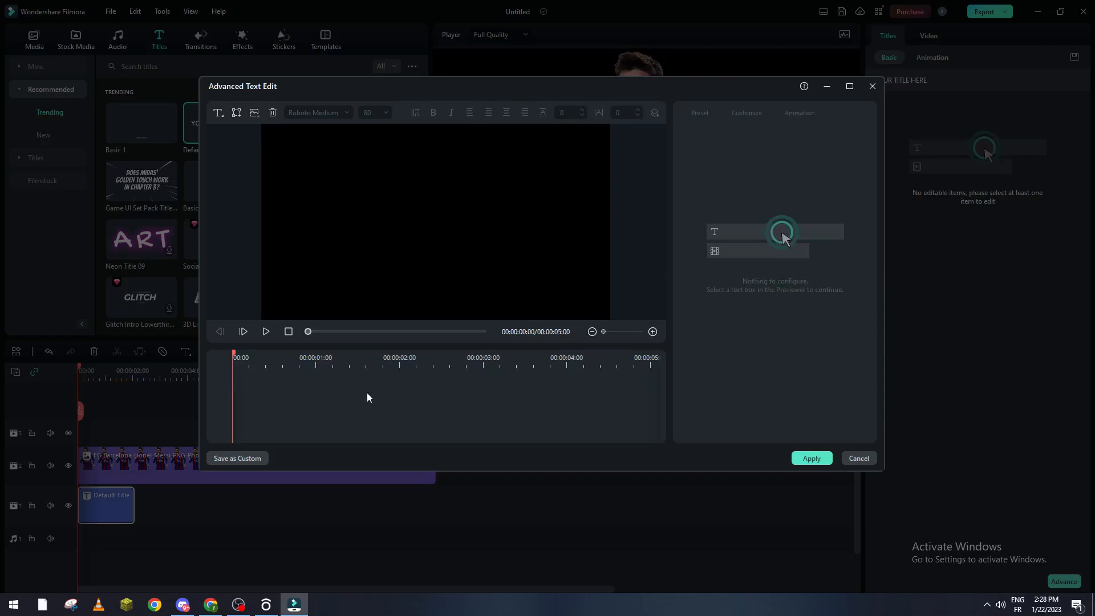
{"action": "mouse_move", "coordinate": [236, 113]}
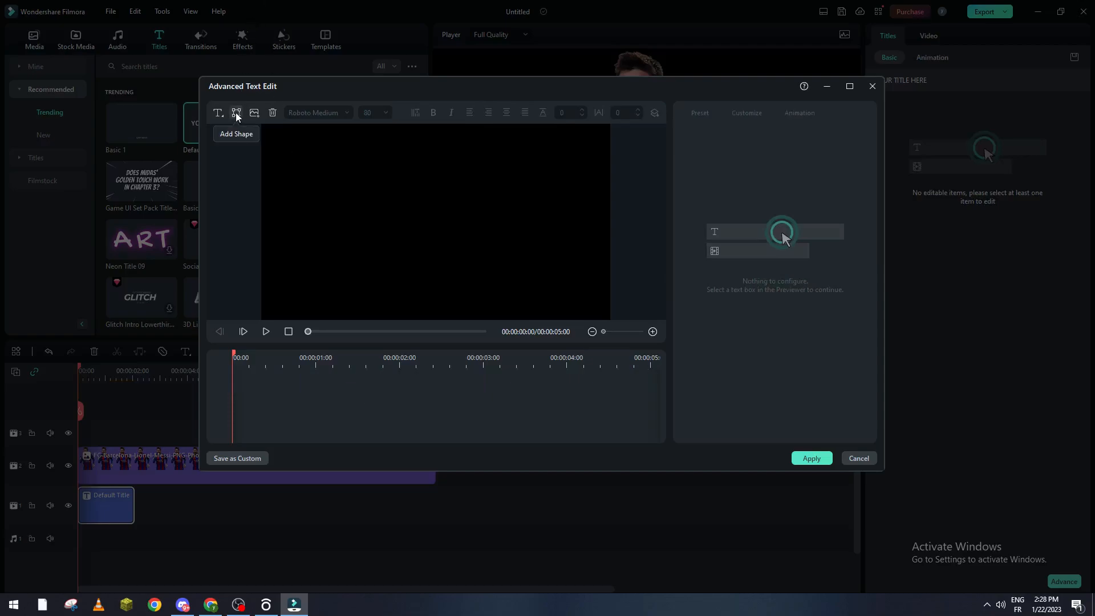
Insert a rectangle shape and stretch it to cover the entire title frame.
{"action": "left_click", "coordinate": [236, 113]}
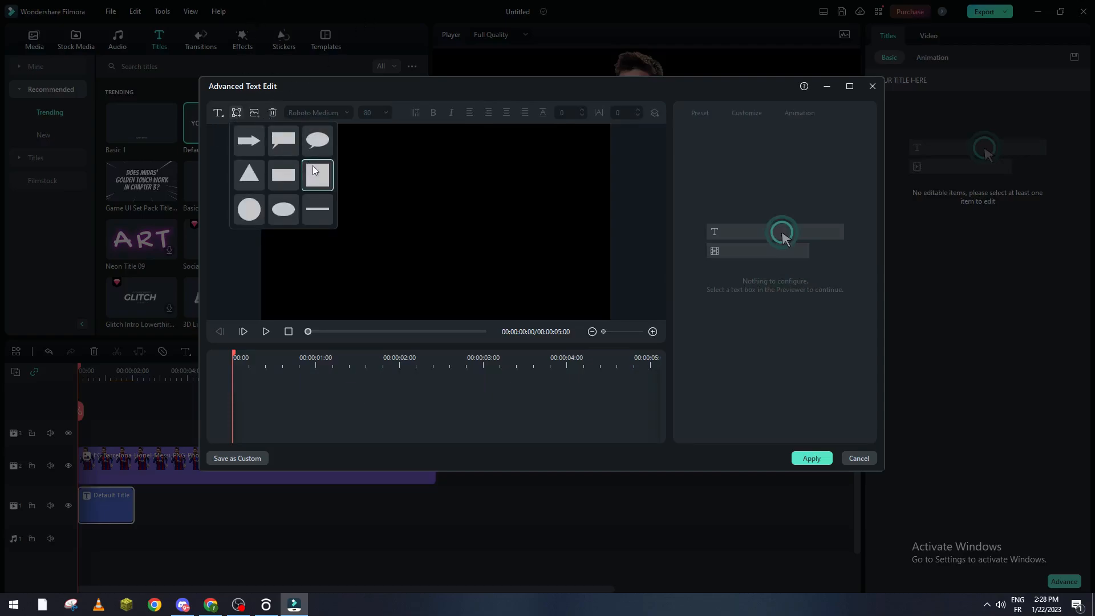
{"action": "left_click", "coordinate": [316, 175]}
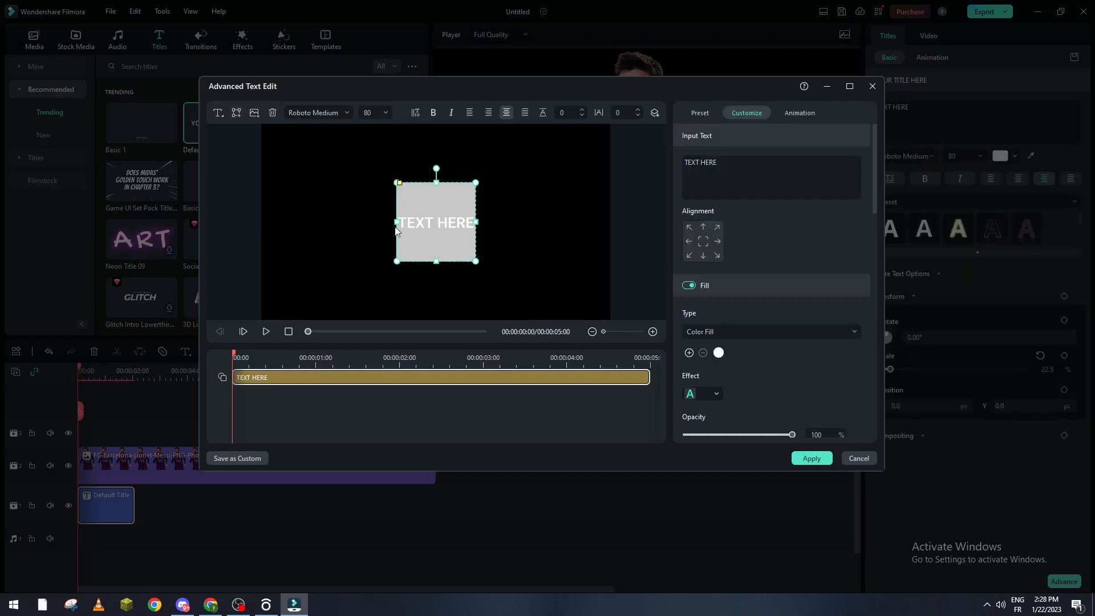
{"action": "left_click_drag", "start_coordinate": [398, 224], "coordinate": [257, 238]}
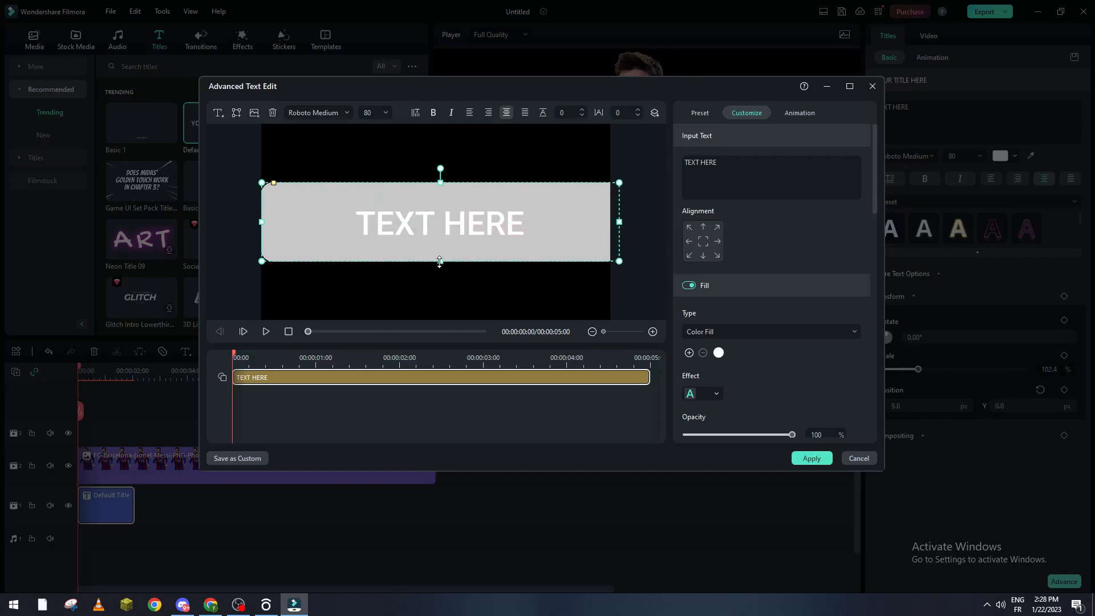
{"action": "left_click_drag", "start_coordinate": [439, 224], "coordinate": [440, 207]}
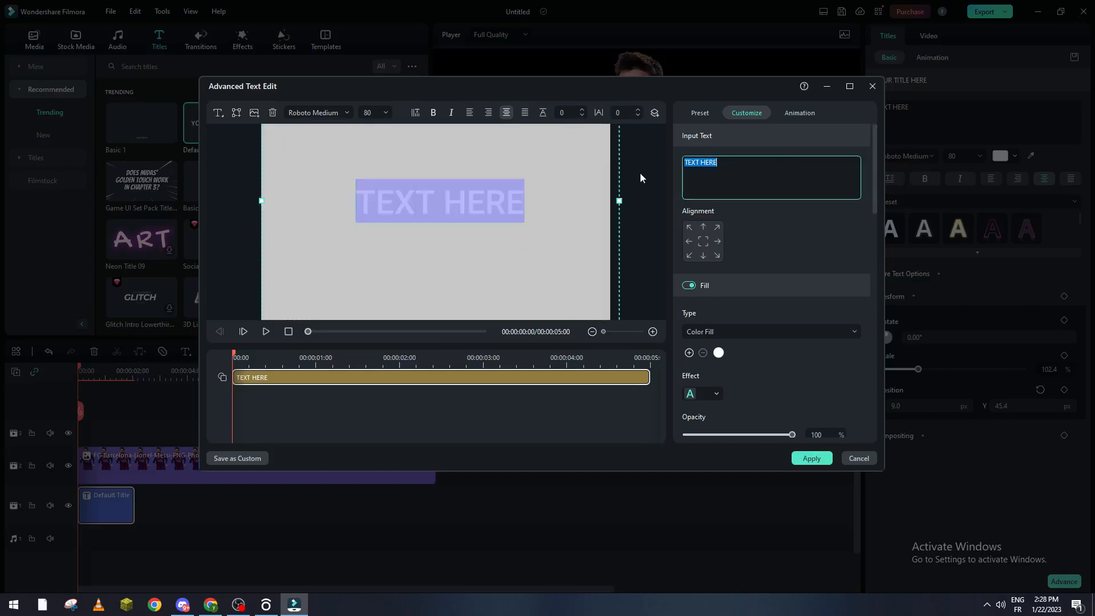
Remove the TEXT HERE placeholder, fill the rectangle green and apply it as the background.
{"action": "key", "text": "Delete"}
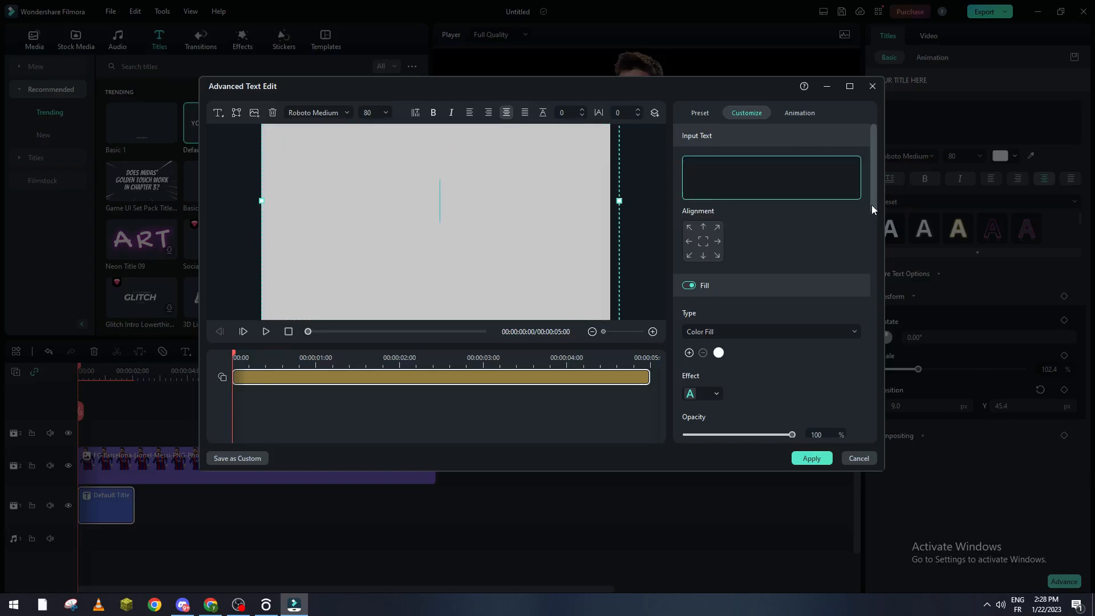
{"action": "scroll", "scroll_direction": "down", "scroll_amount": 3}
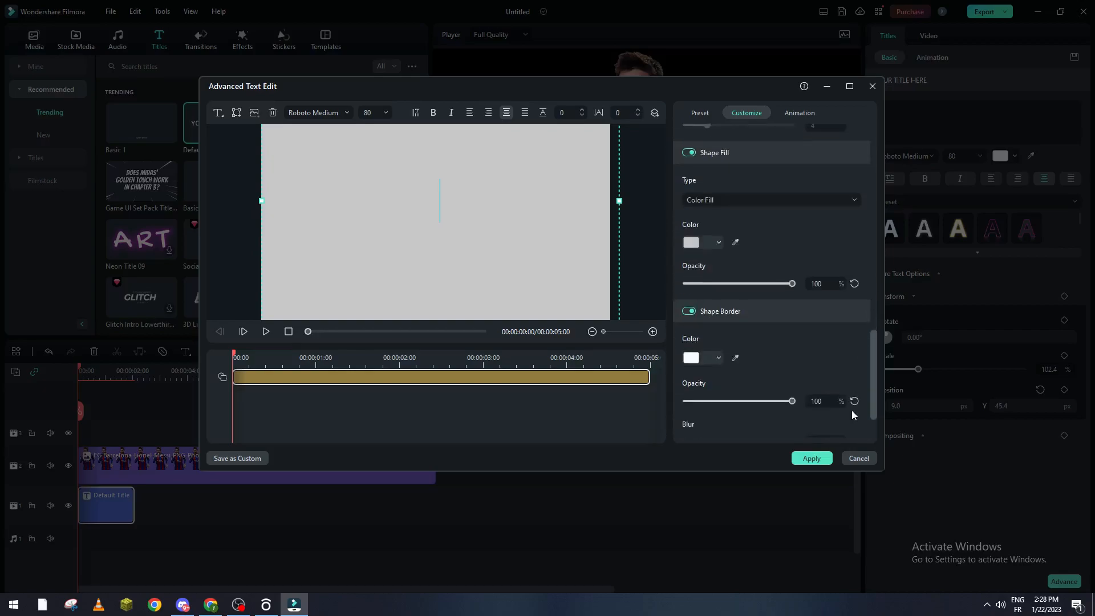
{"action": "left_click", "coordinate": [717, 241]}
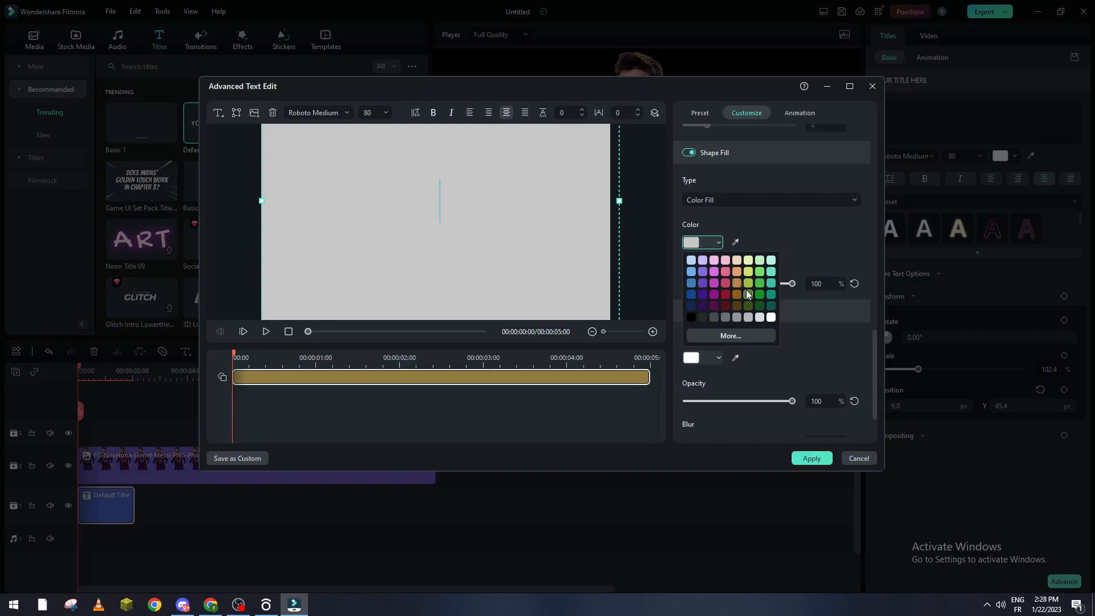
{"action": "left_click", "coordinate": [759, 293]}
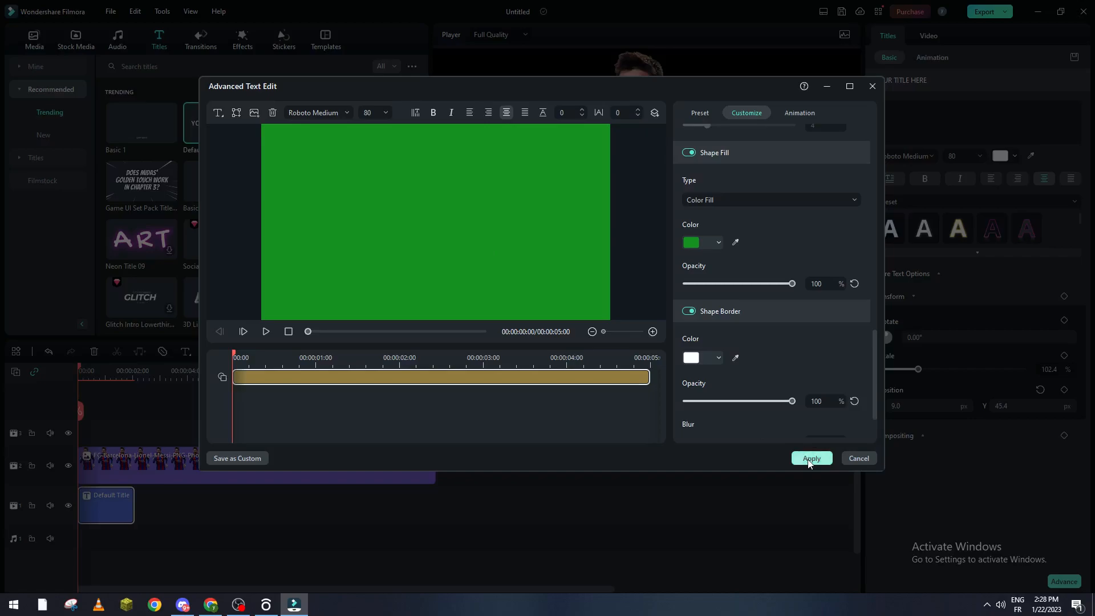
{"action": "left_click", "coordinate": [810, 458]}
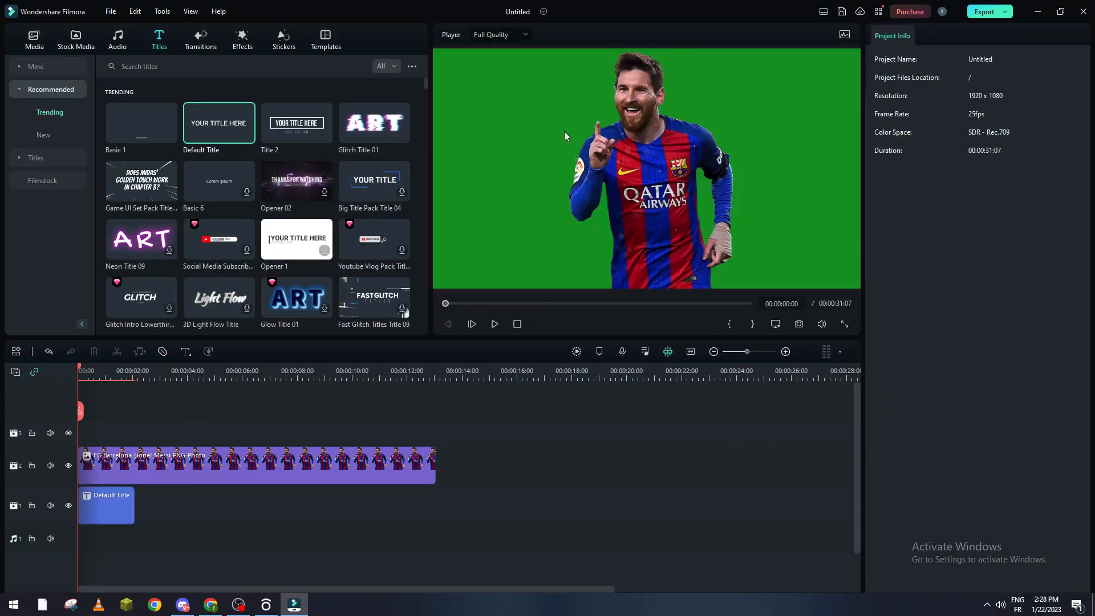
{"action": "mouse_move", "coordinate": [625, 155]}
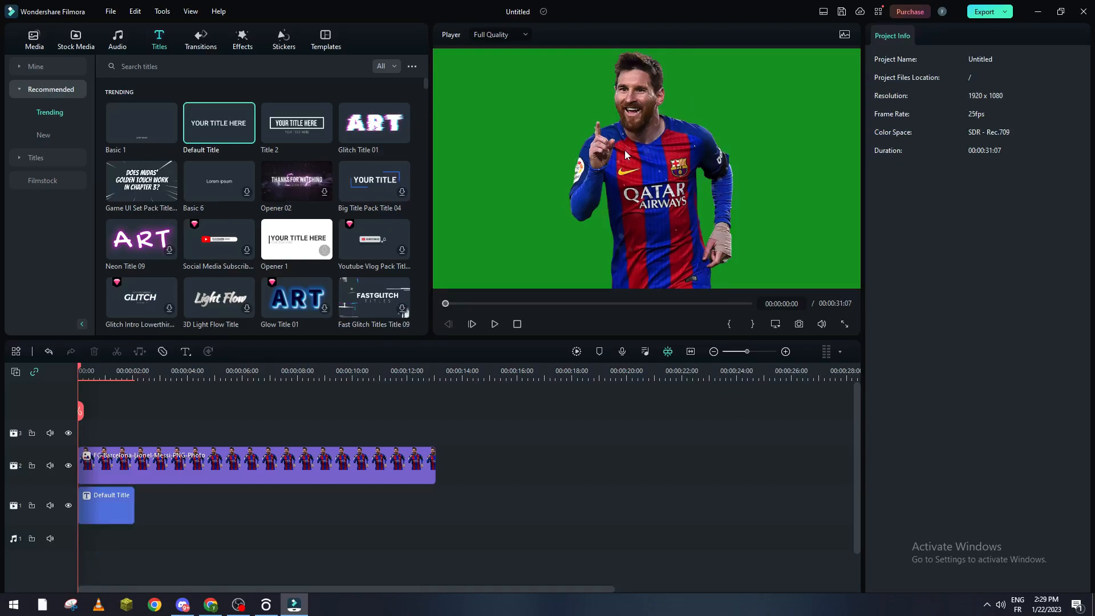
{"action": "mouse_move", "coordinate": [98, 533]}
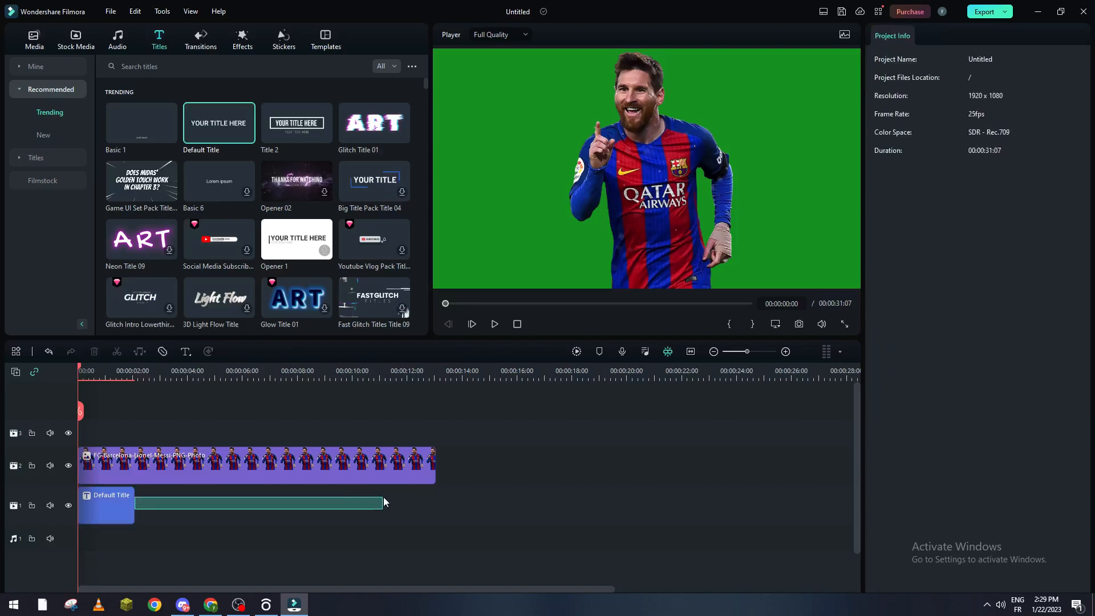
{"action": "left_click", "coordinate": [106, 504]}
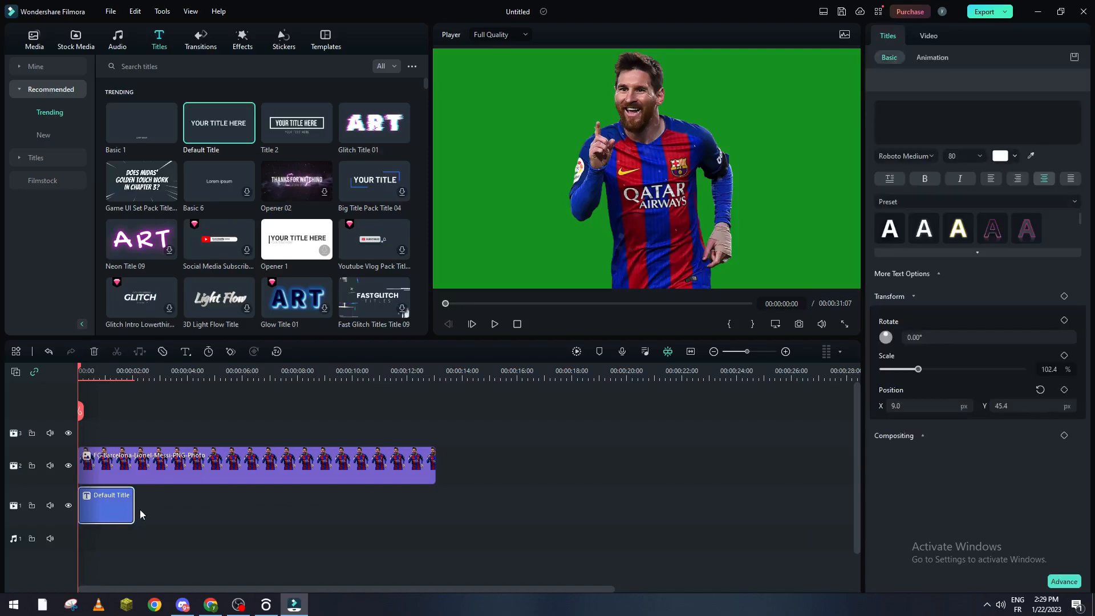